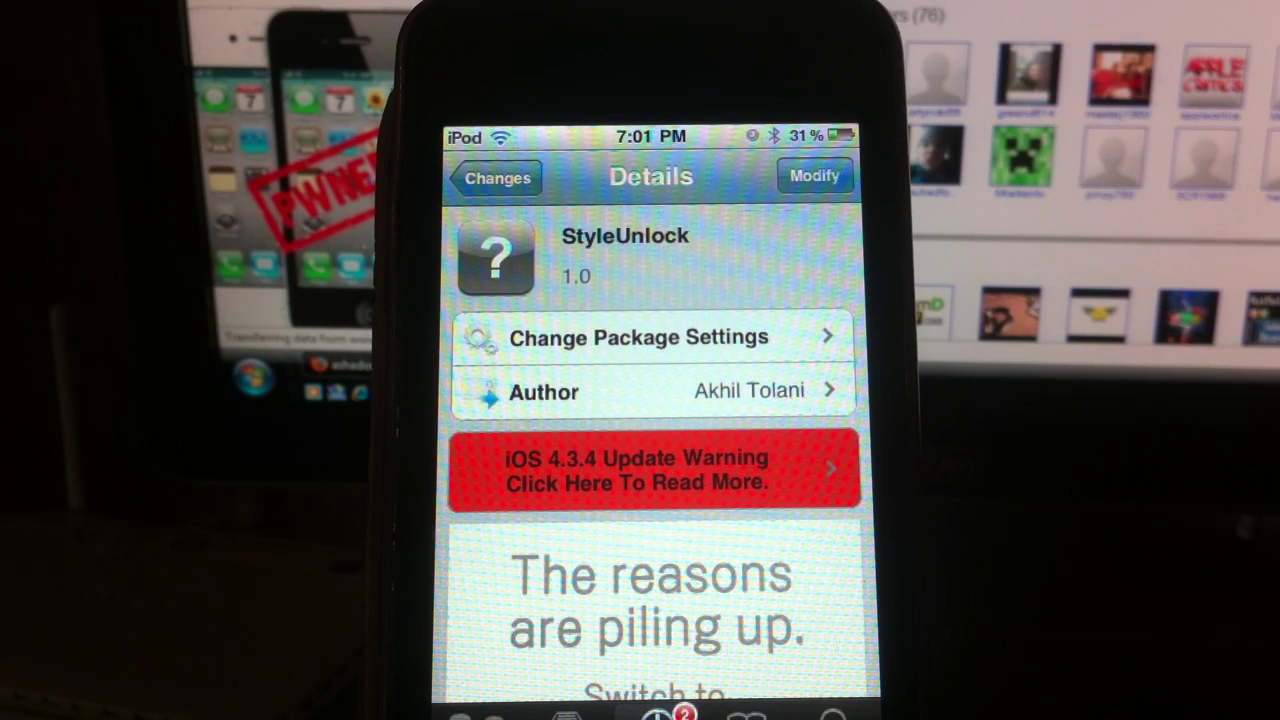
Step: Scroll down to the tweaks list in Settings and open the StyleUnlock settings page
scroll("down", 3)
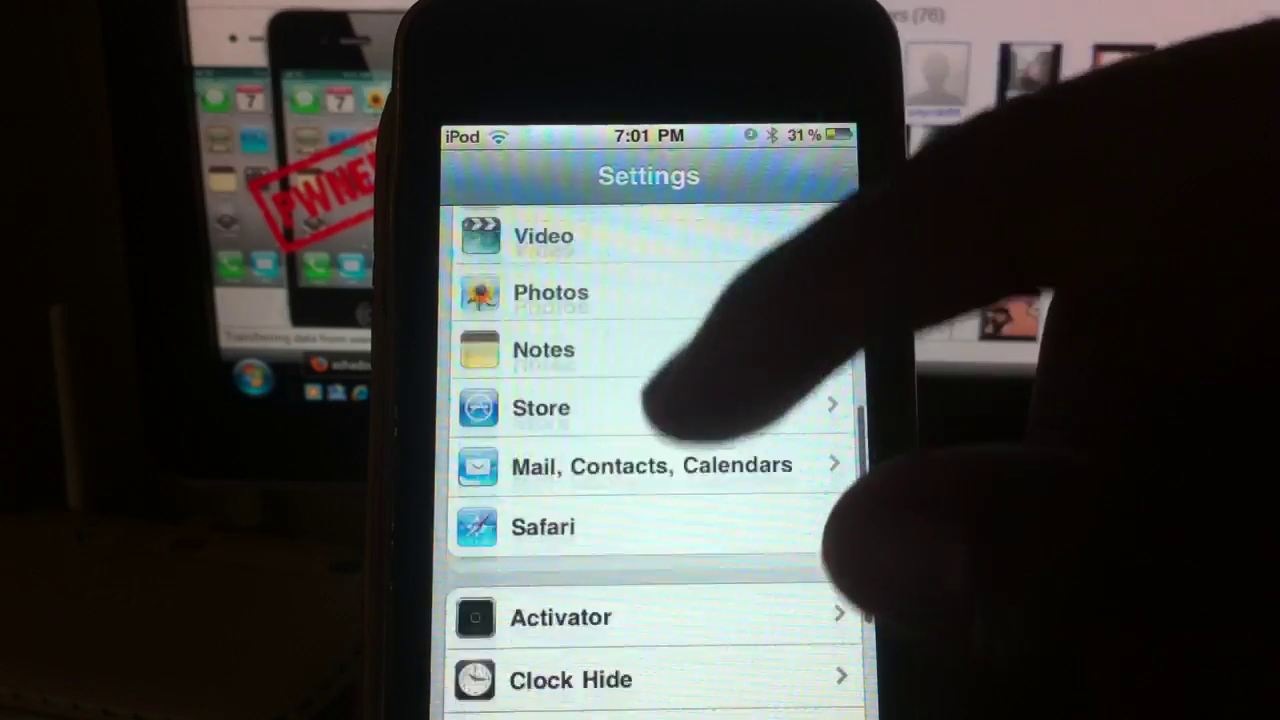
scroll("down", 3)
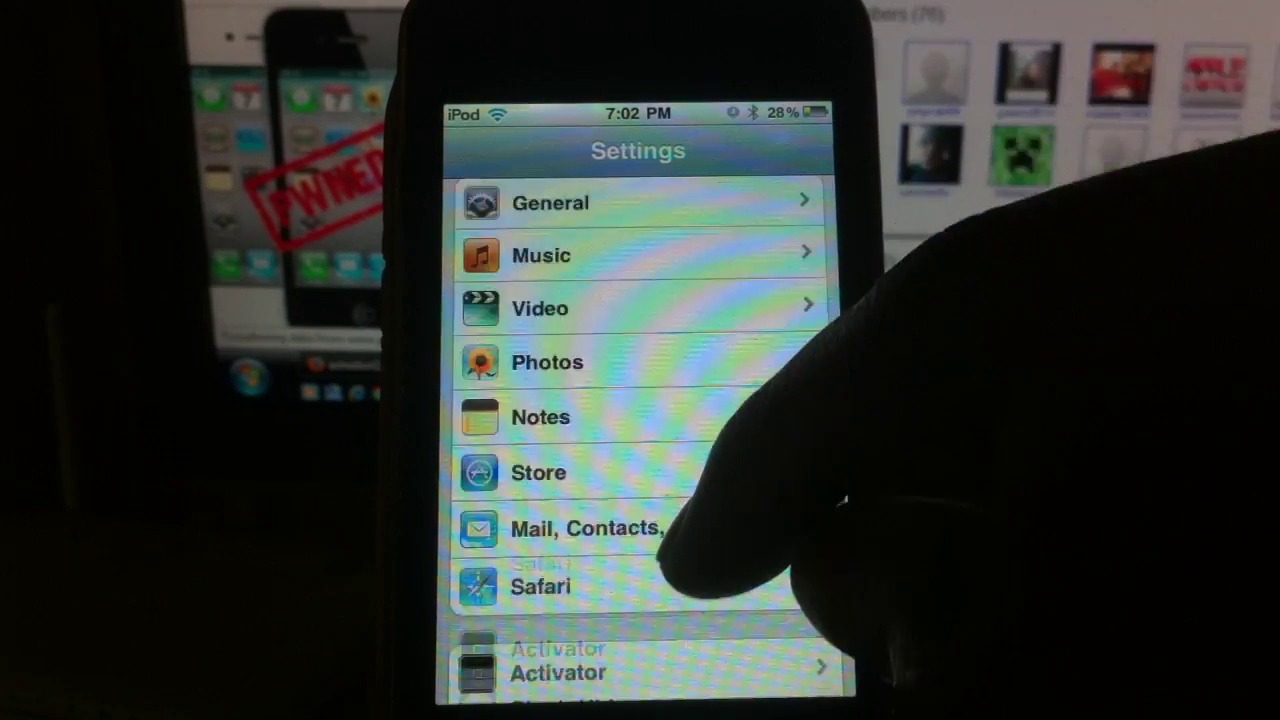
scroll("down", 3)
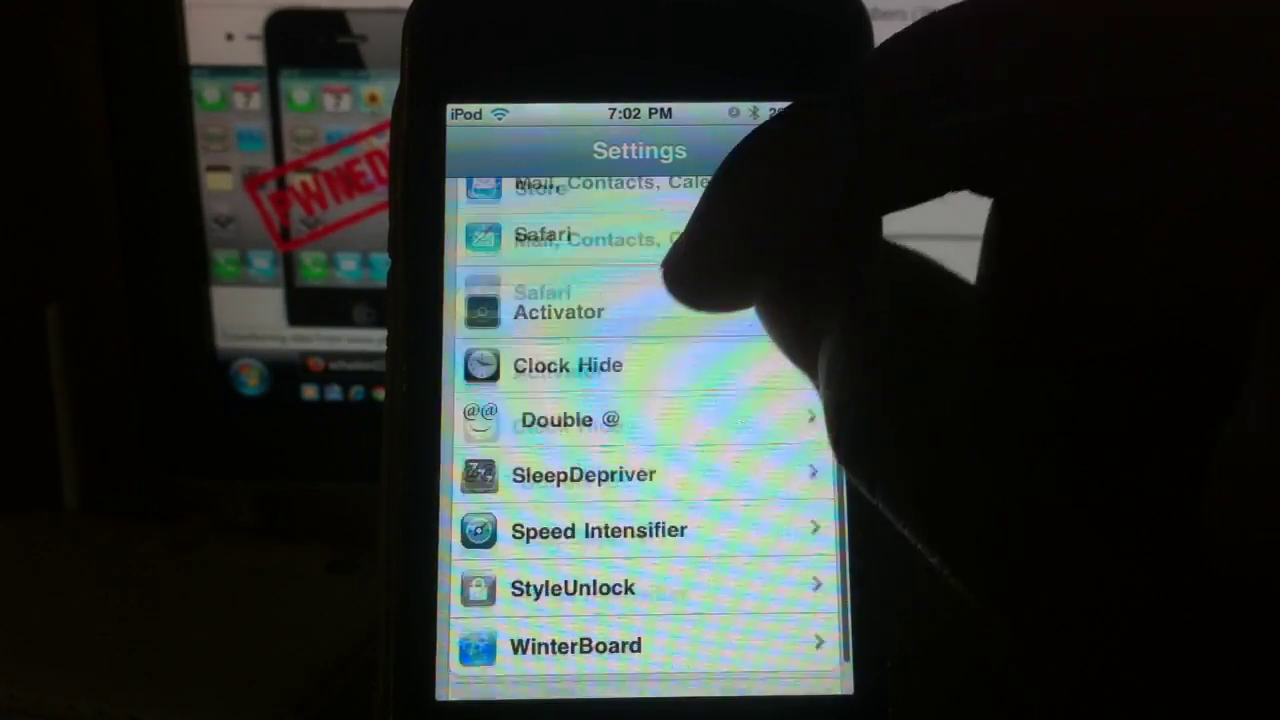
left_click(567, 588)
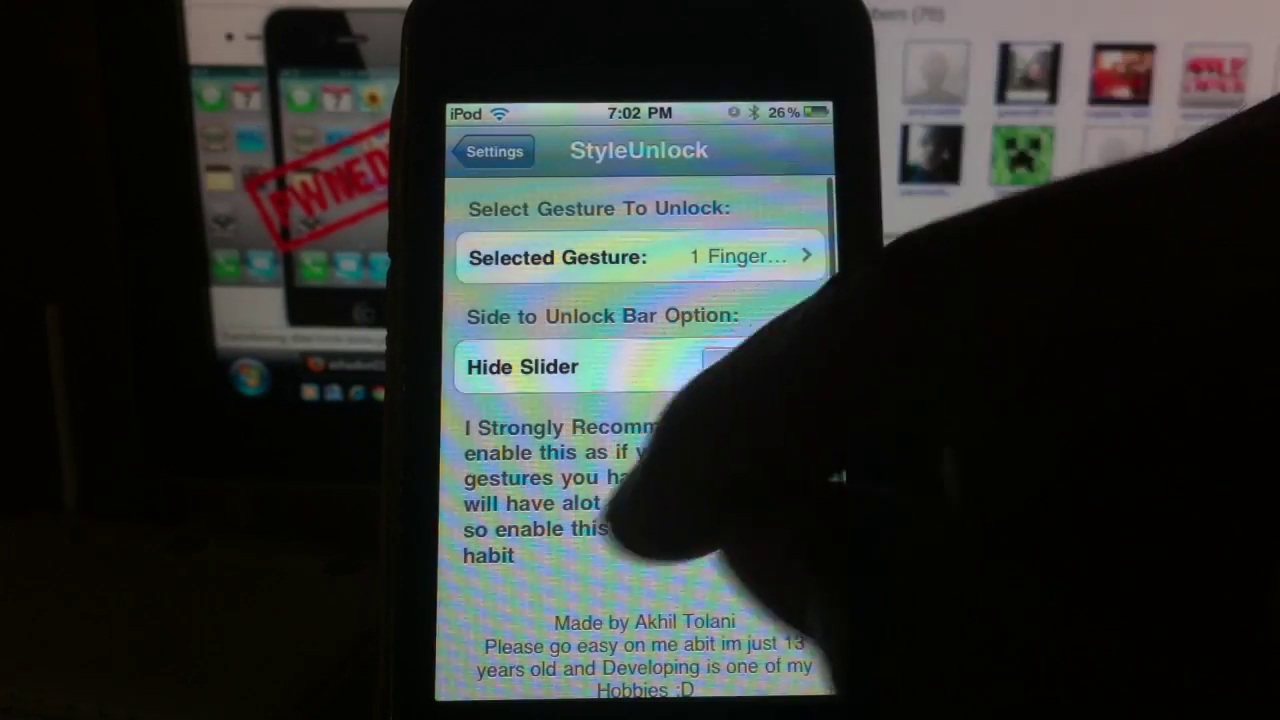